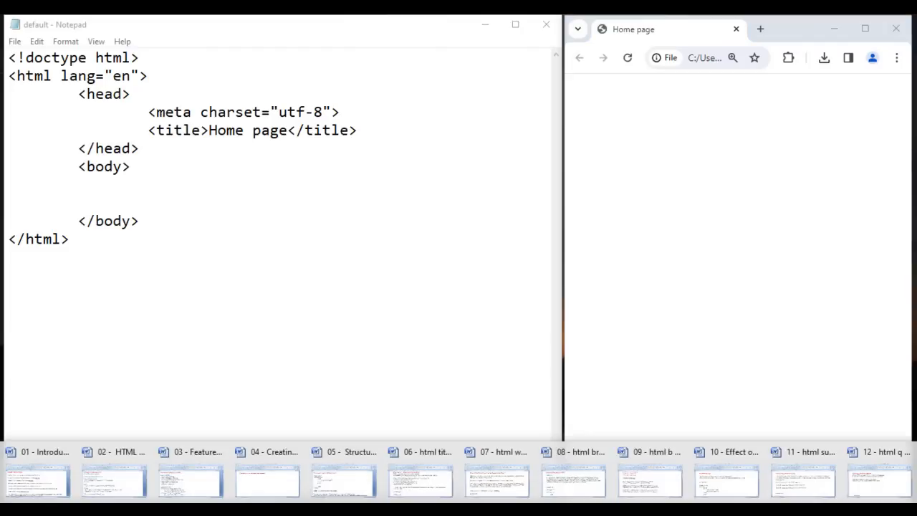
Switch from the blank 'Home page' HTML skeleton to the '02 - HTML stands for' Word notes
{"action": "left_click", "coordinate": [36, 473]}
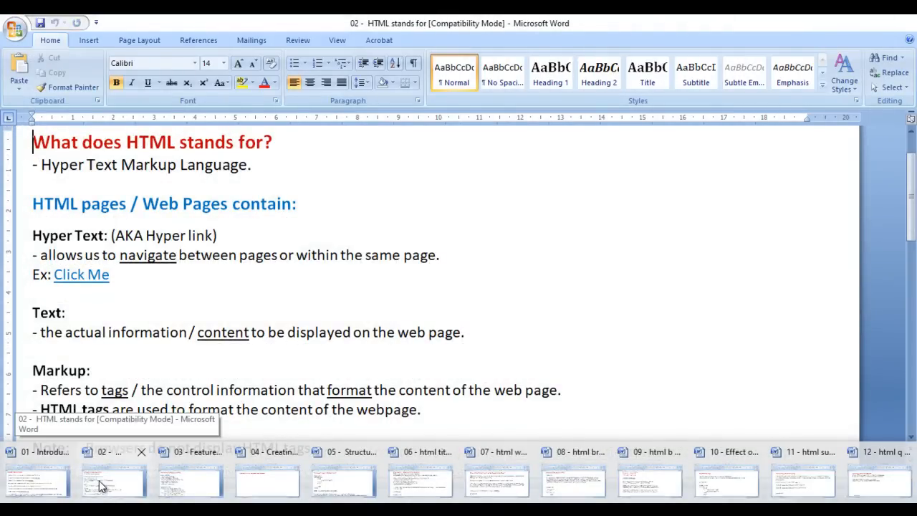
Cycle through the Notepad, document structure, formatting and sub/sup notes to '12 - html q tag and html mark tag'
{"action": "left_click", "coordinate": [190, 480]}
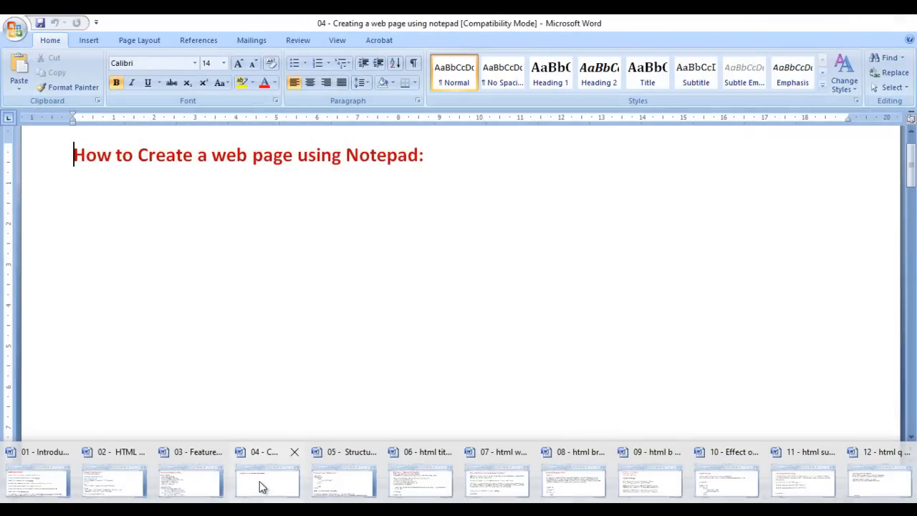
{"action": "left_click", "coordinate": [341, 452]}
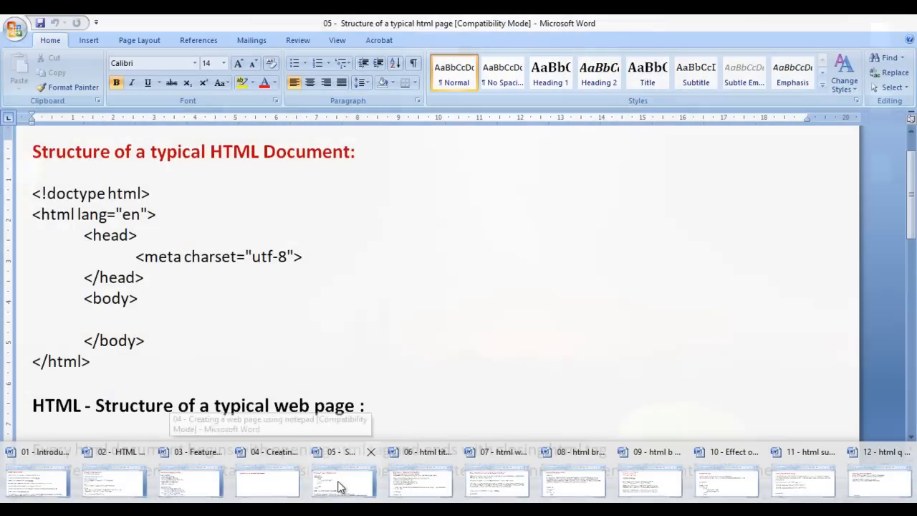
{"action": "mouse_move", "coordinate": [342, 481]}
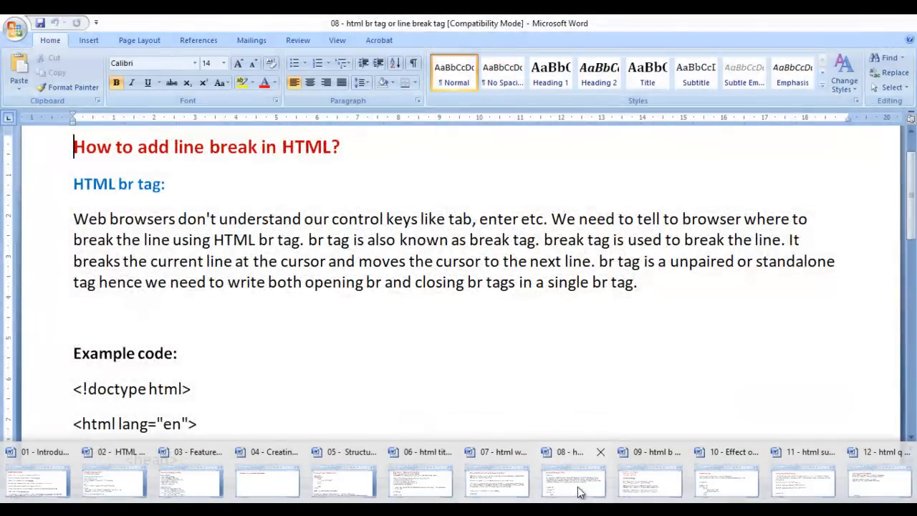
{"action": "left_click", "coordinate": [649, 480]}
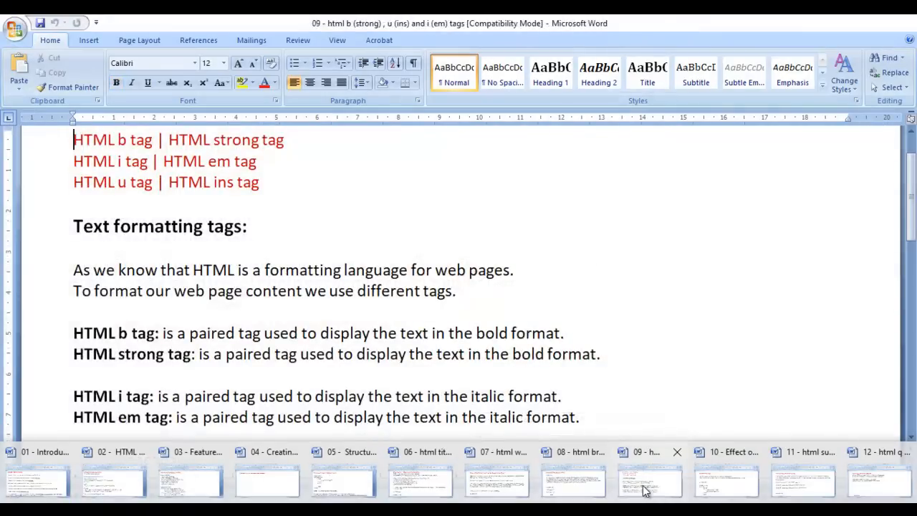
{"action": "mouse_move", "coordinate": [649, 477]}
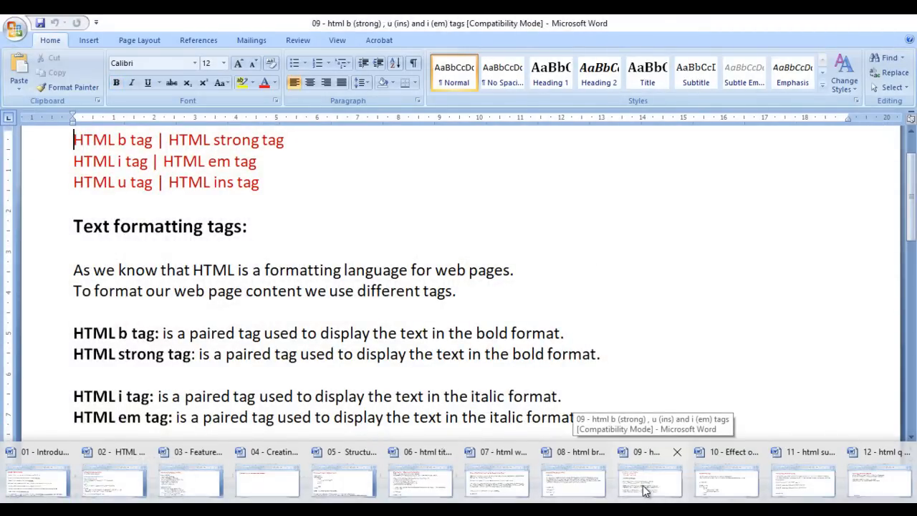
{"action": "left_click", "coordinate": [726, 477]}
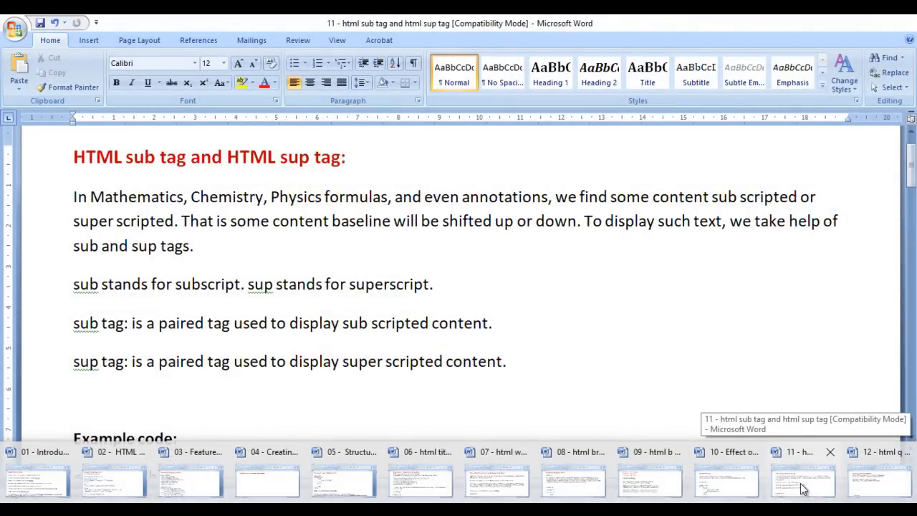
{"action": "left_click", "coordinate": [873, 480]}
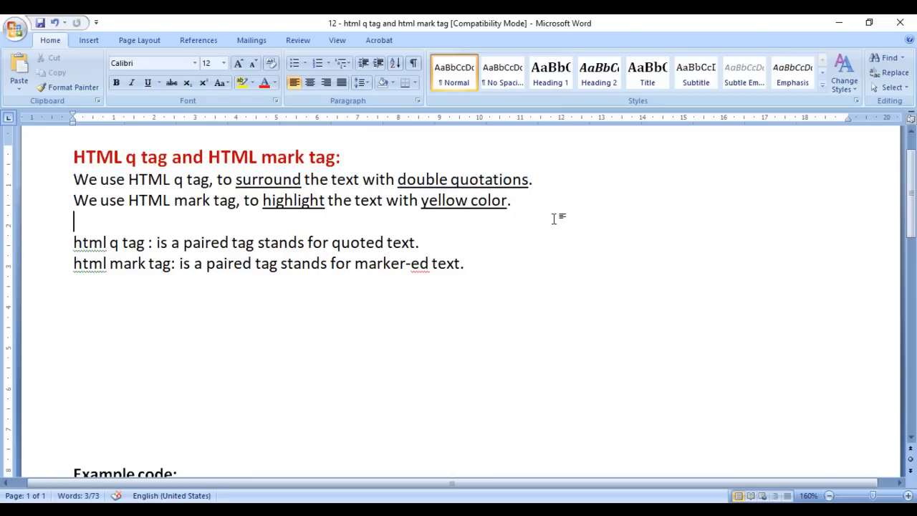
Highlight and then deselect phrases in the q and mark tag notes
{"action": "double_click", "coordinate": [192, 201]}
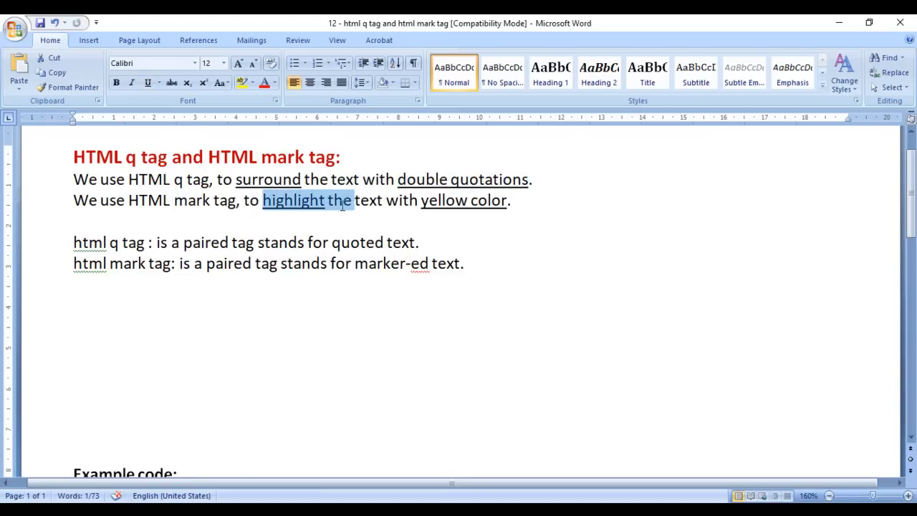
{"action": "left_click", "coordinate": [147, 82]}
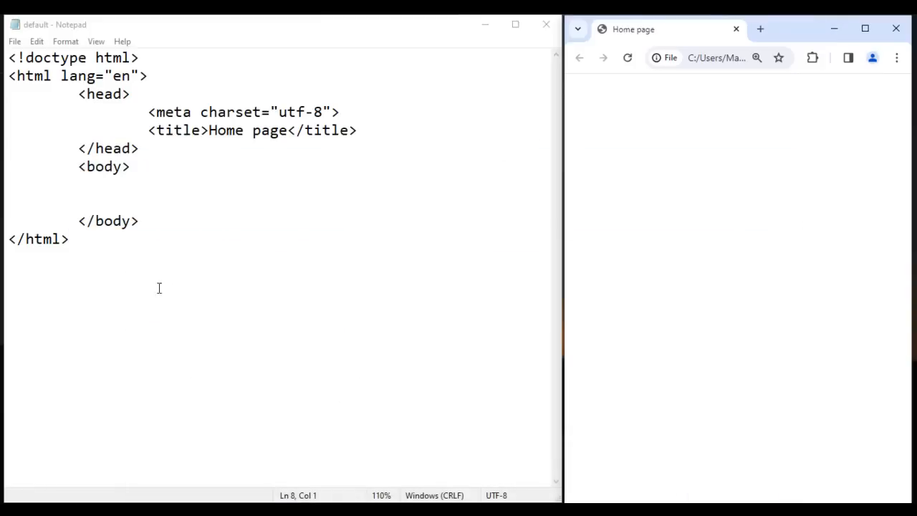
Wrap 'Do or Die' in <q></q> tags so the browser shows it in quotation marks
{"action": "key", "text": "Enter"}
{"action": "type", "text": "Do or Die"}
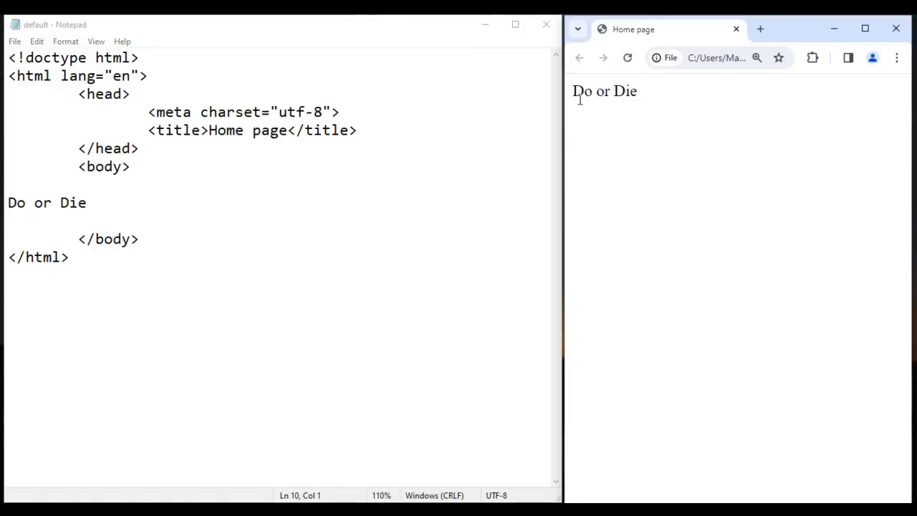
{"action": "mouse_move", "coordinate": [624, 215]}
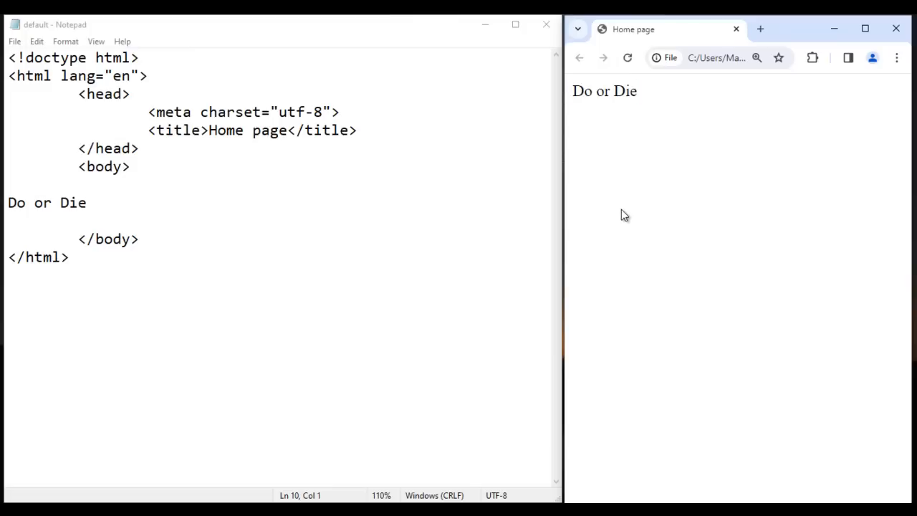
{"action": "double_click", "coordinate": [604, 91]}
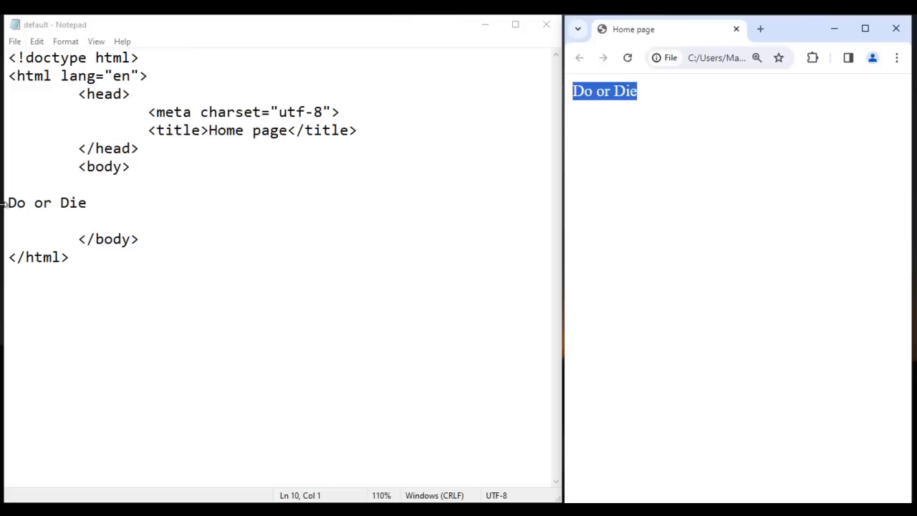
{"action": "left_click", "coordinate": [56, 211]}
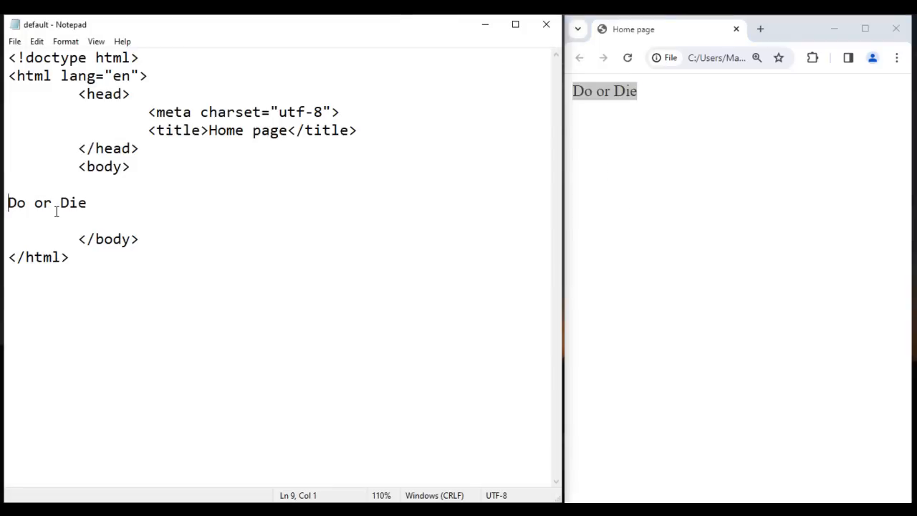
{"action": "type", "text": "<q>"}
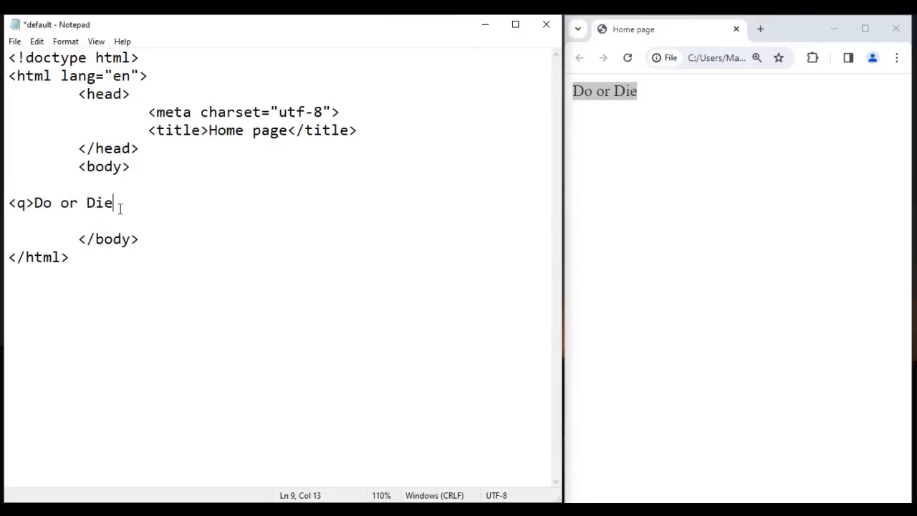
{"action": "type", "text": "</q>"}
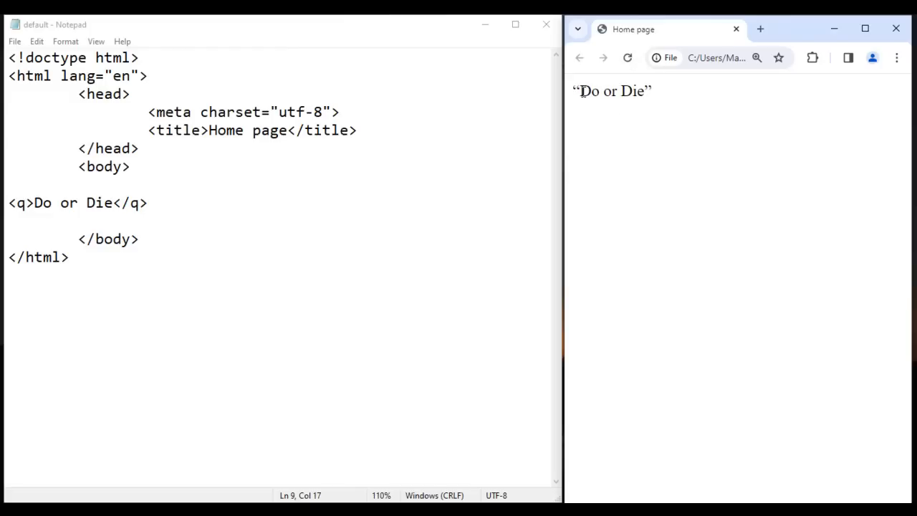
{"action": "double_click", "coordinate": [611, 91]}
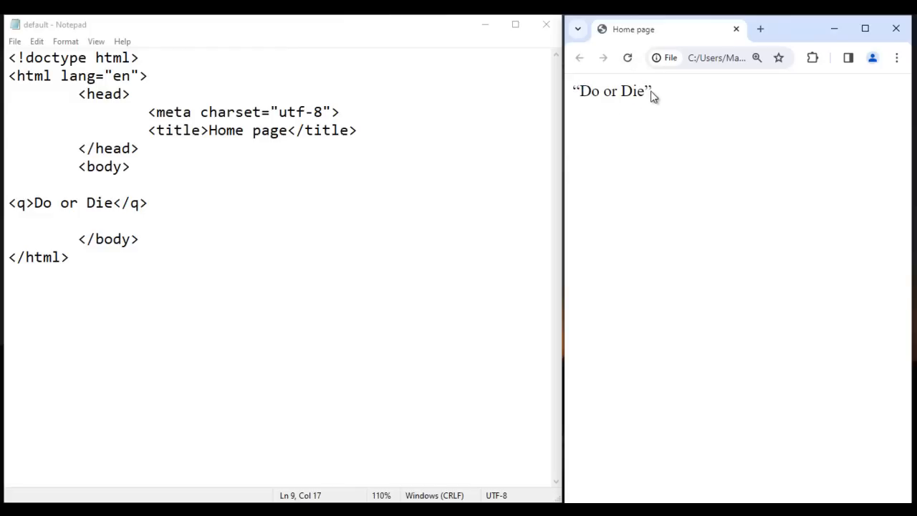
{"action": "mouse_move", "coordinate": [610, 105]}
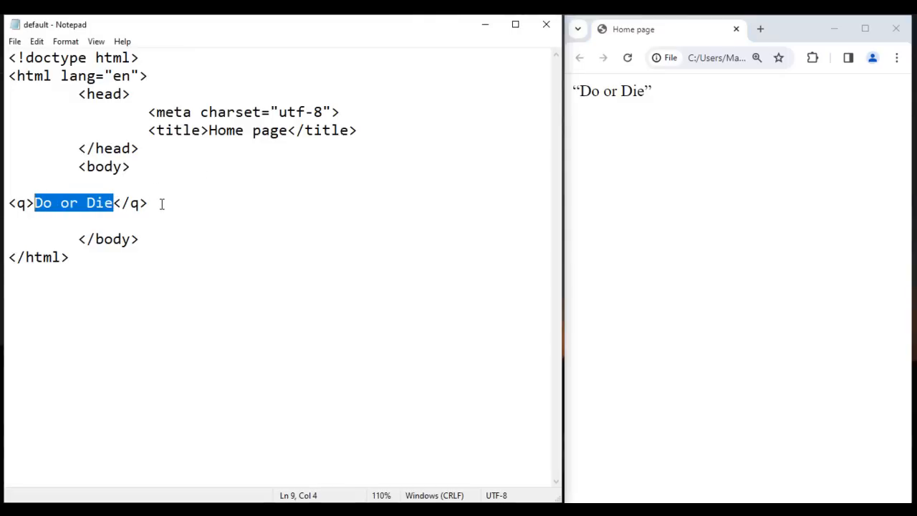
Add <br> and 'HTML is a structural language.' after the quote, then reload Chrome
{"action": "type", "text": "<br>"}
{"action": "left_click", "coordinate": [283, 221]}
{"action": "type", "text": "HTML is a s"}
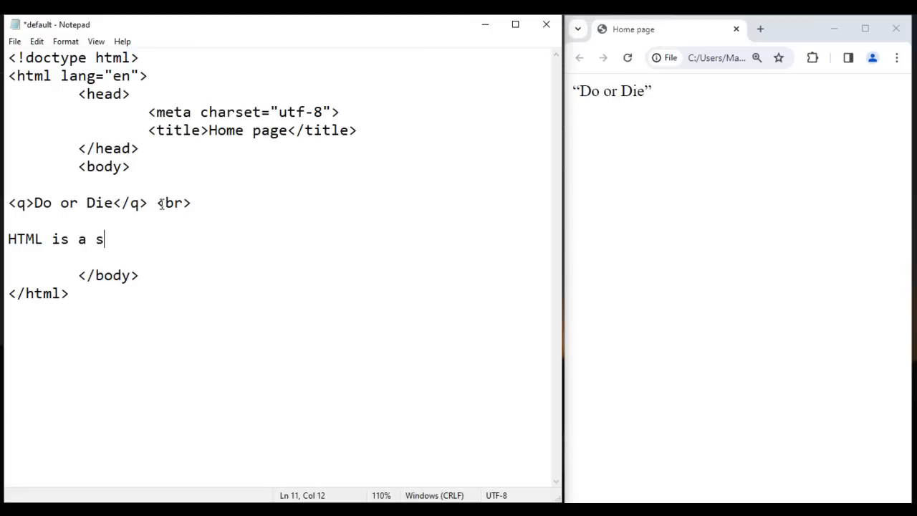
{"action": "type", "text": "tructural language"}
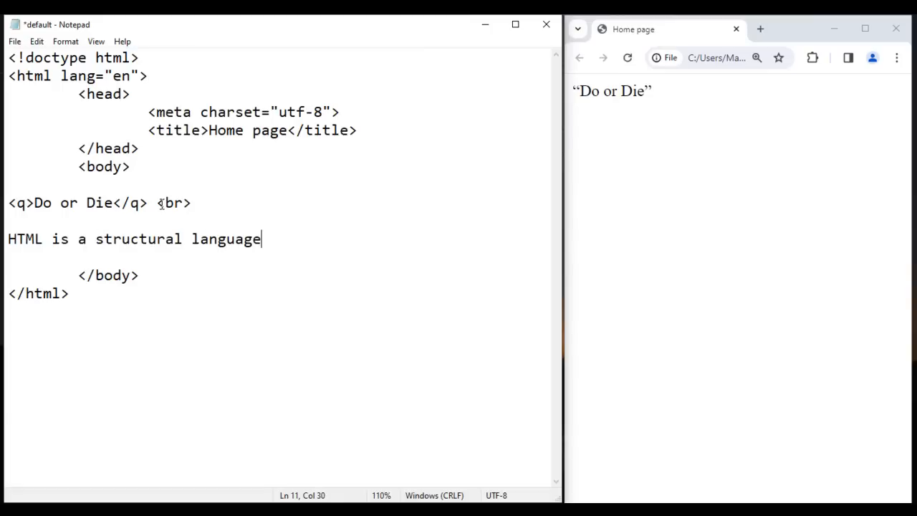
{"action": "type", "text": "."}
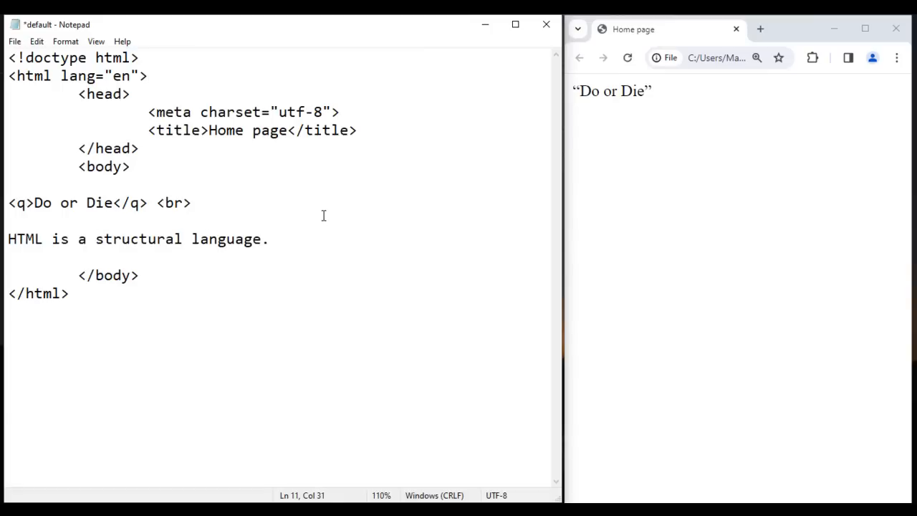
{"action": "left_click", "coordinate": [627, 57]}
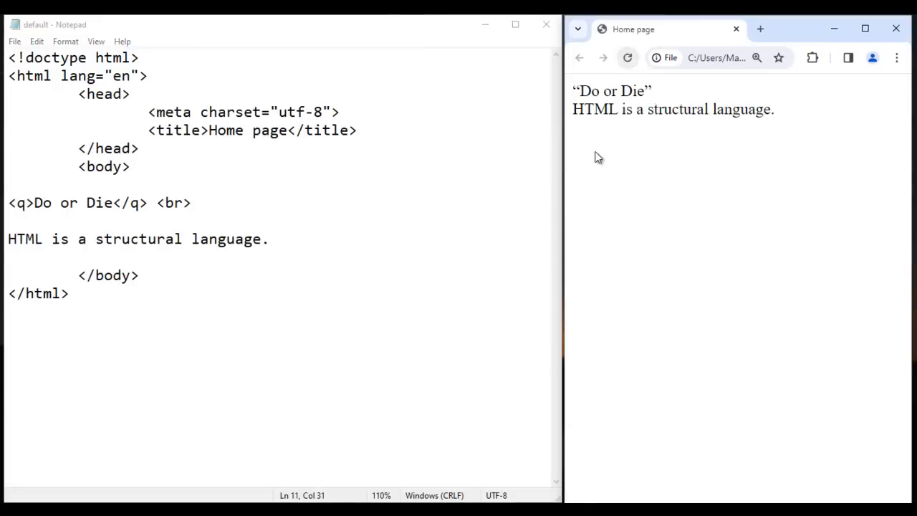
{"action": "mouse_move", "coordinate": [732, 248]}
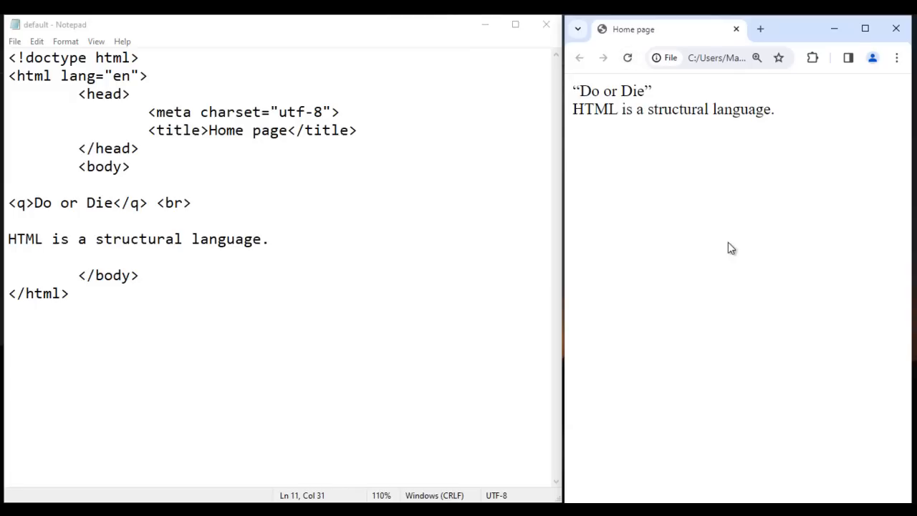
{"action": "mouse_move", "coordinate": [617, 157]}
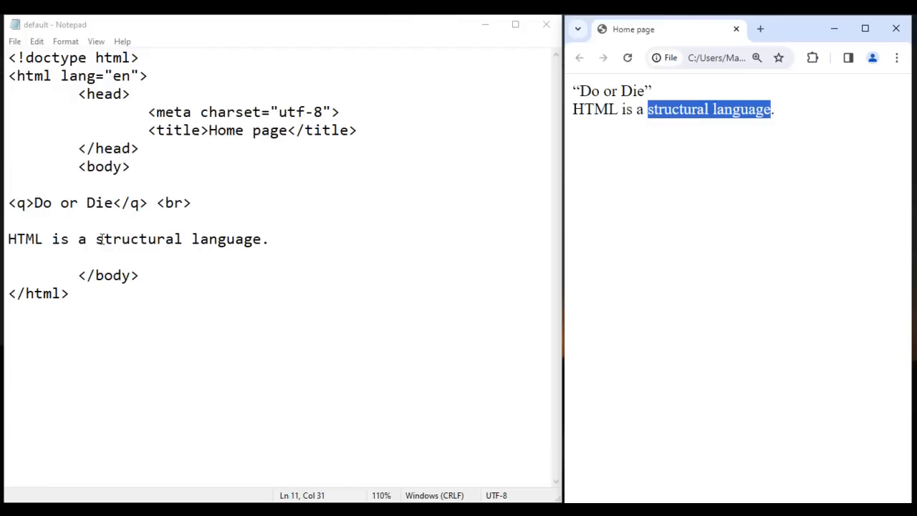
Wrap 'structural language.' in <mark></mark> tags and reload to show the yellow highlight
{"action": "left_click", "coordinate": [96, 239]}
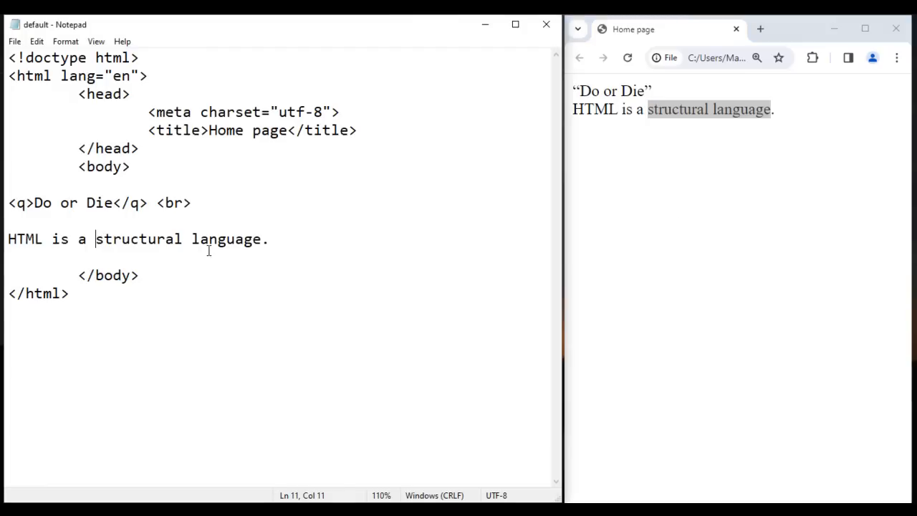
{"action": "type", "text": "<mark>"}
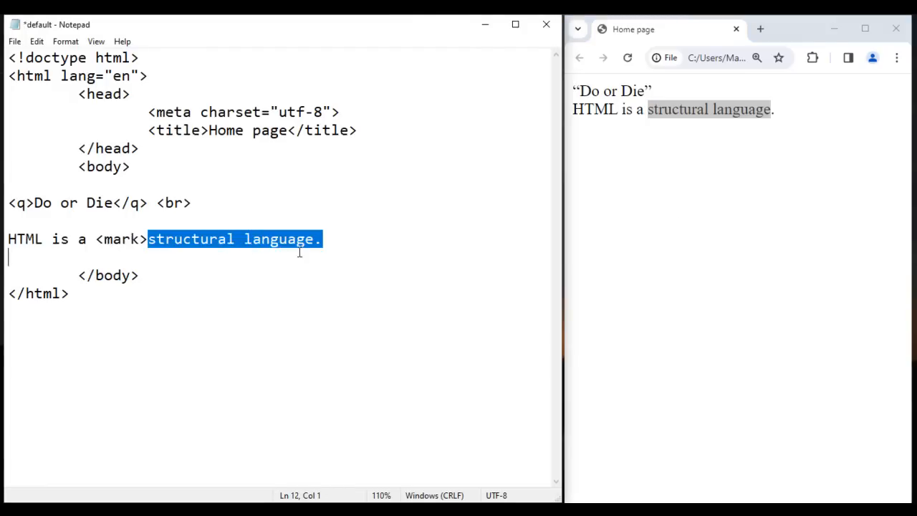
{"action": "left_click", "coordinate": [323, 238]}
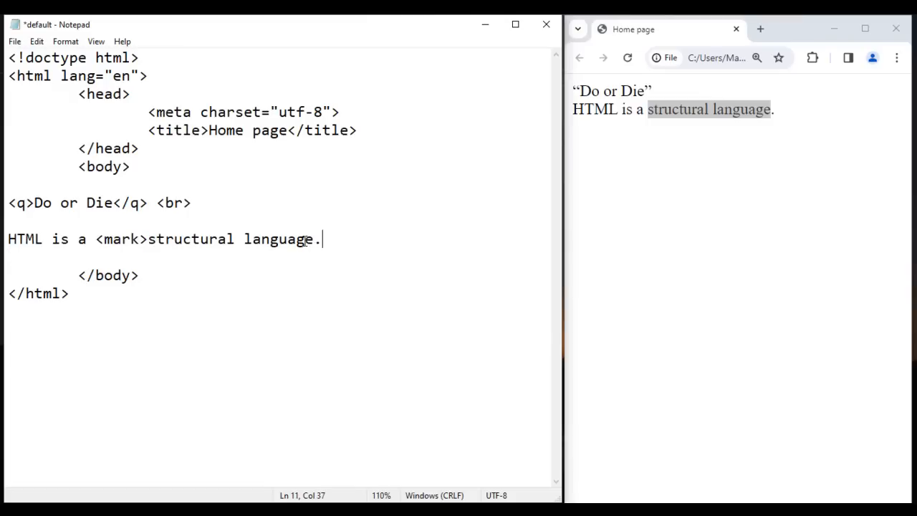
{"action": "type", "text": "</mark>"}
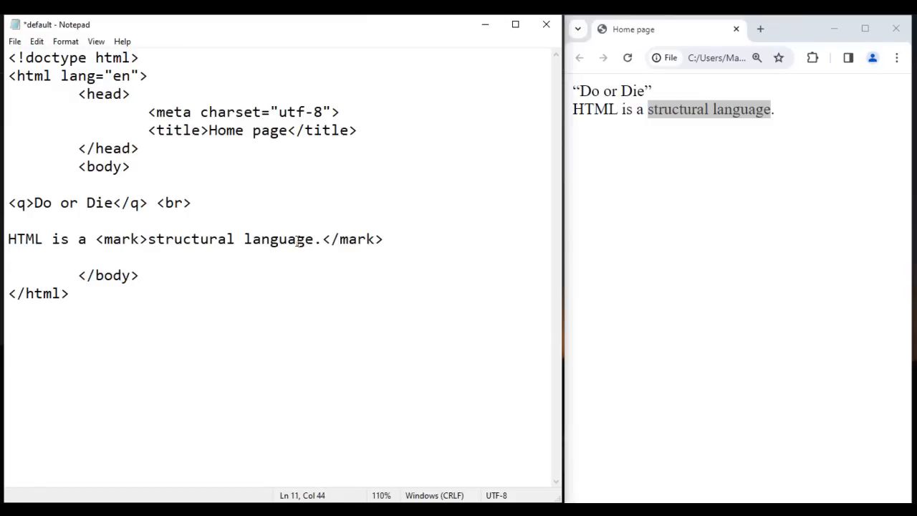
{"action": "left_click", "coordinate": [628, 57]}
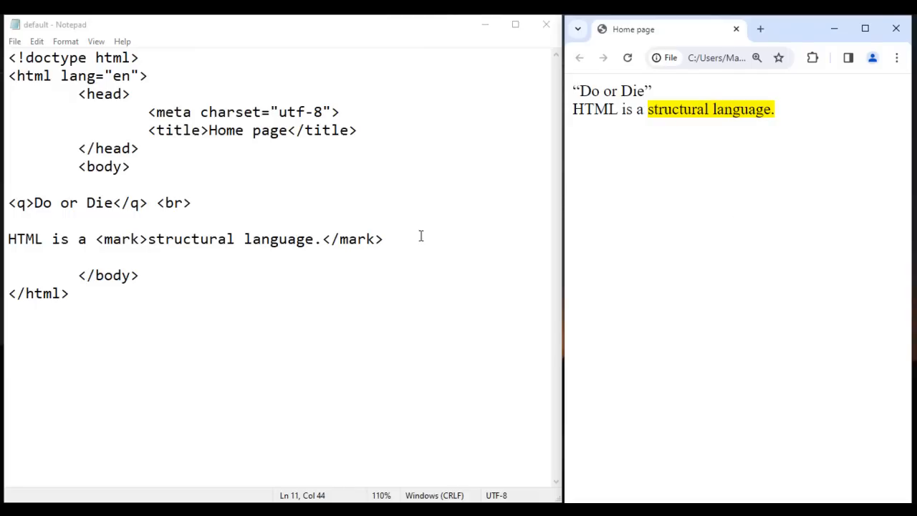
{"action": "left_click_drag", "start_coordinate": [94, 238], "coordinate": [384, 239]}
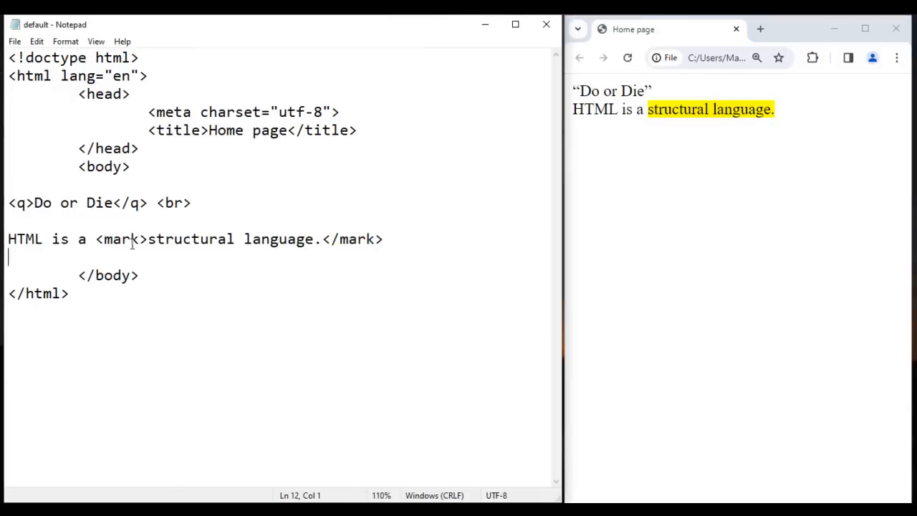
{"action": "left_click_drag", "start_coordinate": [94, 238], "coordinate": [384, 238]}
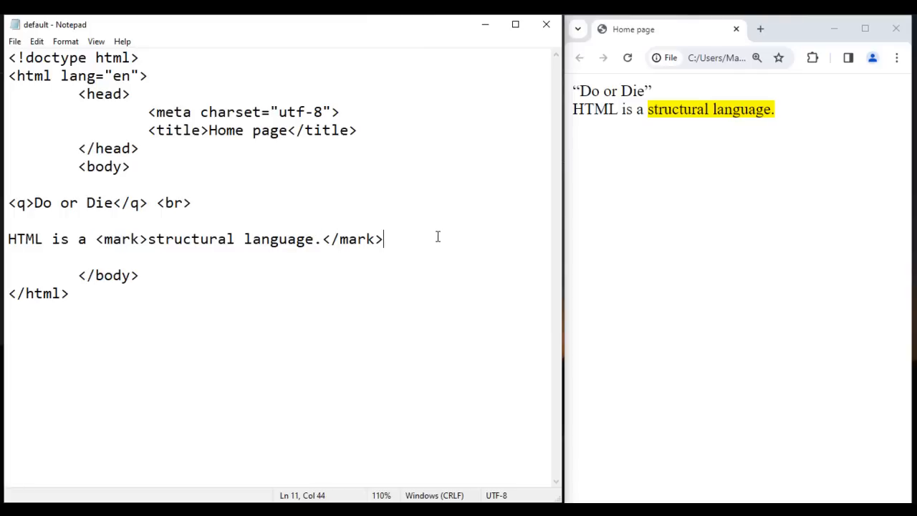
{"action": "mouse_move", "coordinate": [467, 322]}
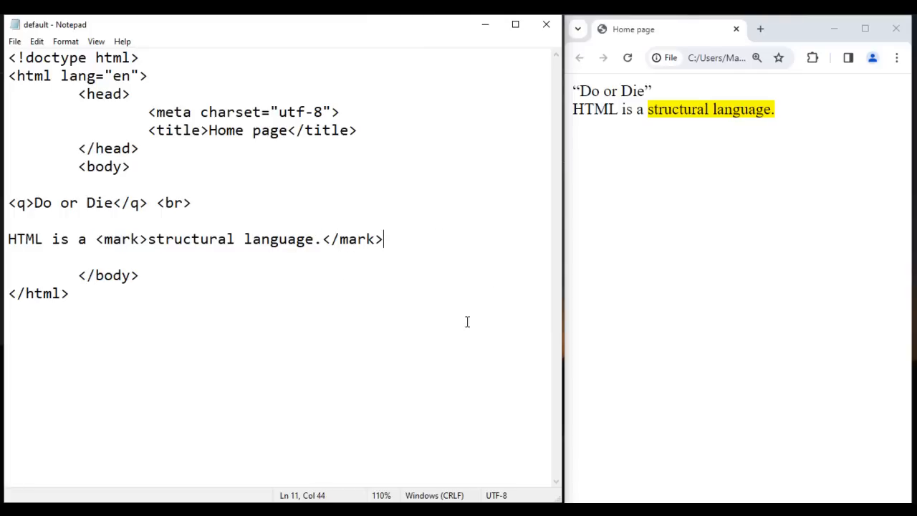
{"action": "mouse_move", "coordinate": [13, 206]}
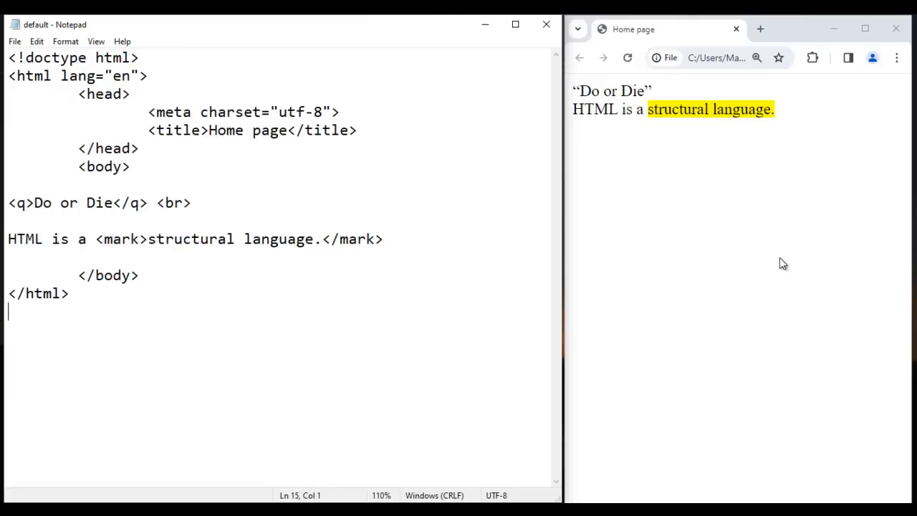
{"action": "mouse_move", "coordinate": [774, 263]}
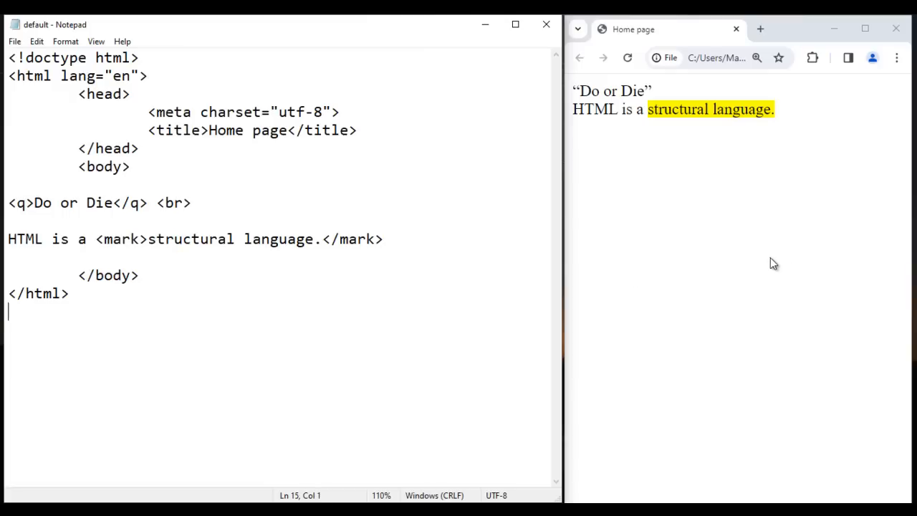